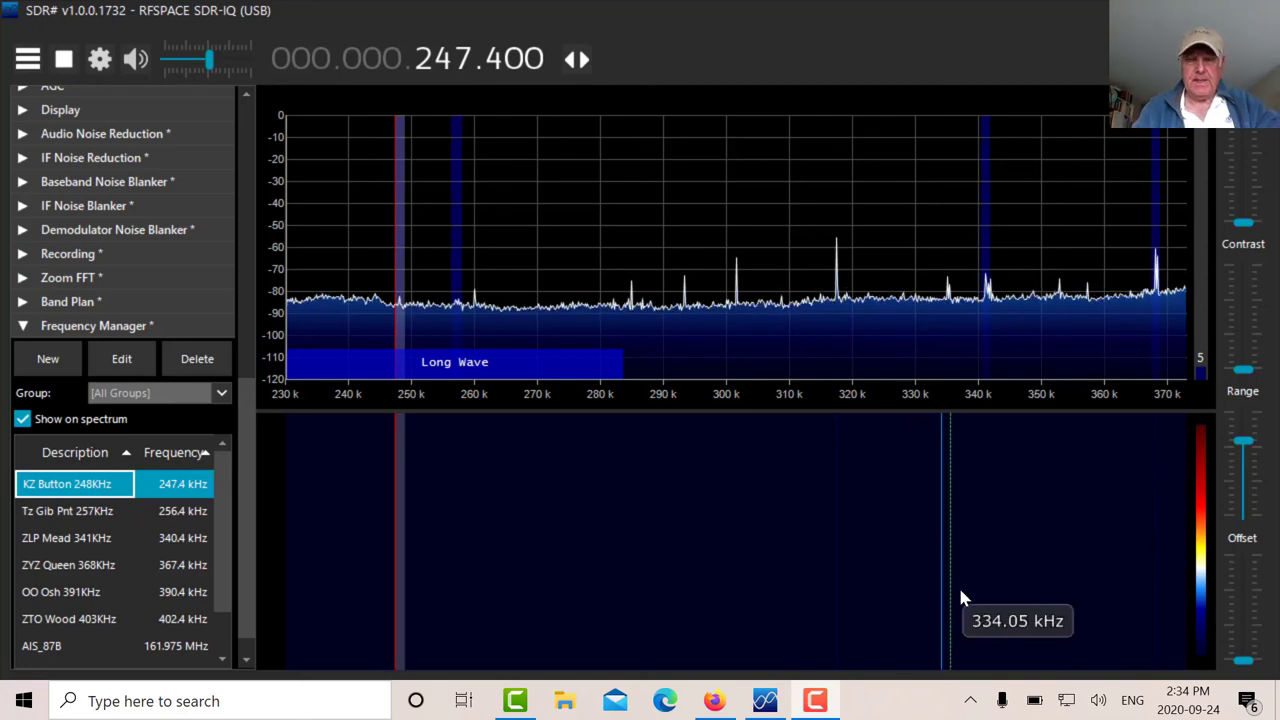
{"action": "mouse_move", "coordinate": [765, 465]}
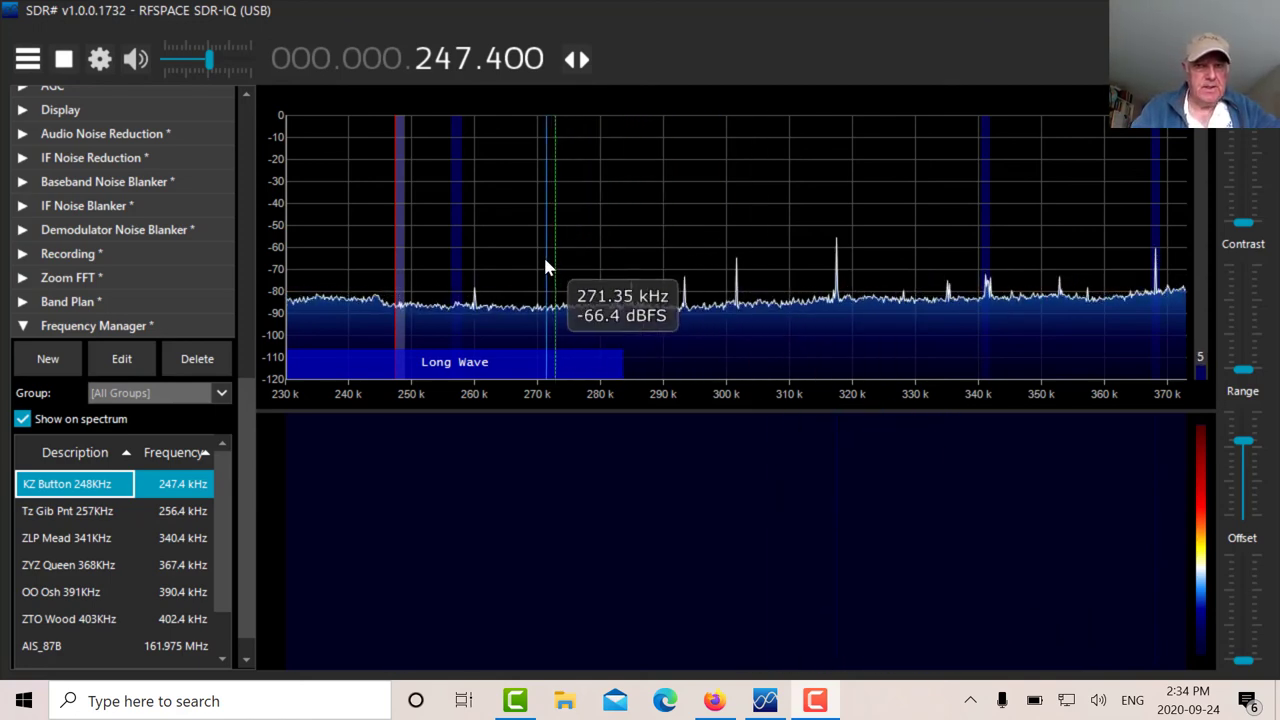
{"action": "mouse_move", "coordinate": [277, 307]}
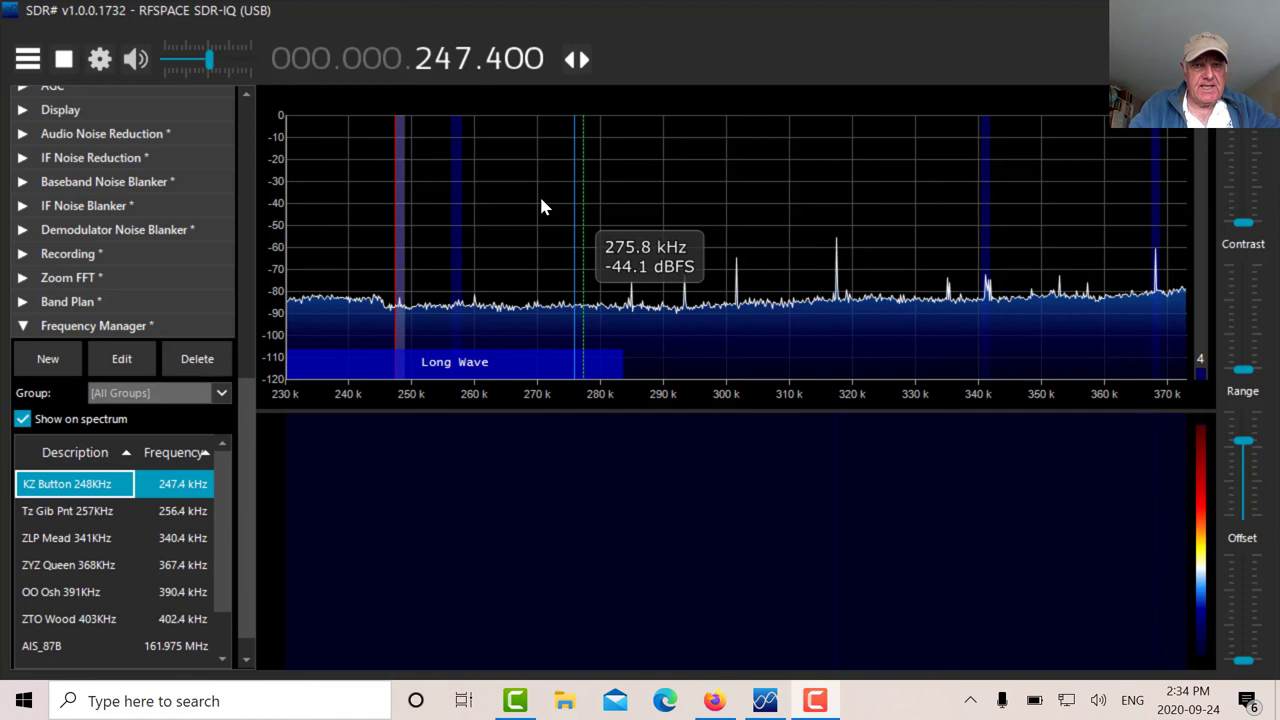
{"action": "mouse_move", "coordinate": [534, 152]}
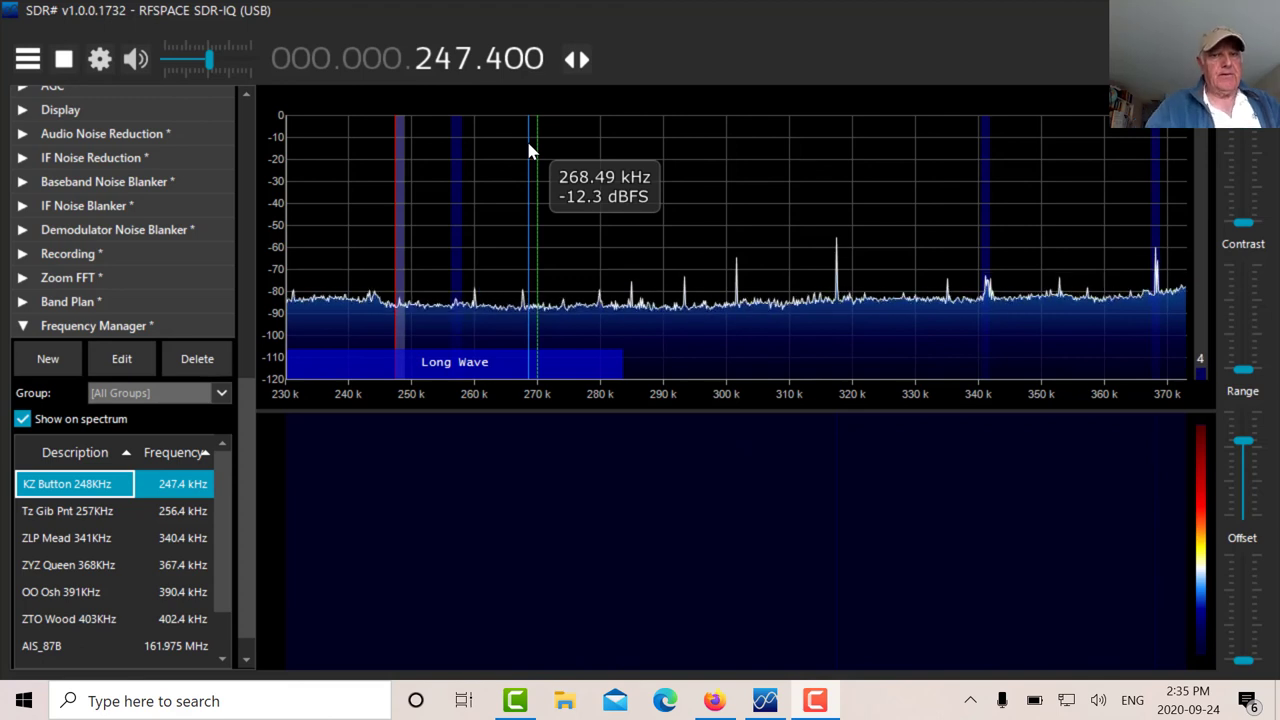
{"action": "mouse_move", "coordinate": [394, 330]}
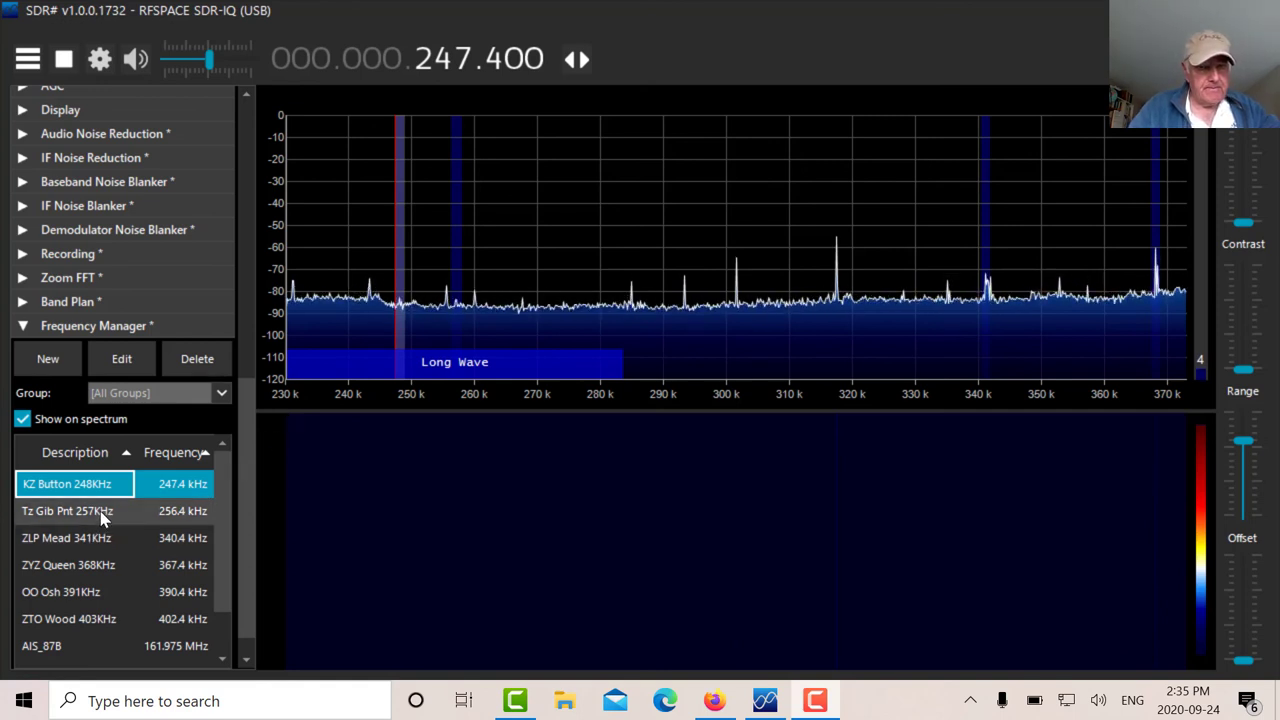
- Tune to the saved ZLP Mead beacon and nudge the frequency up to 340.7 kHz
{"action": "left_click", "coordinate": [75, 511]}
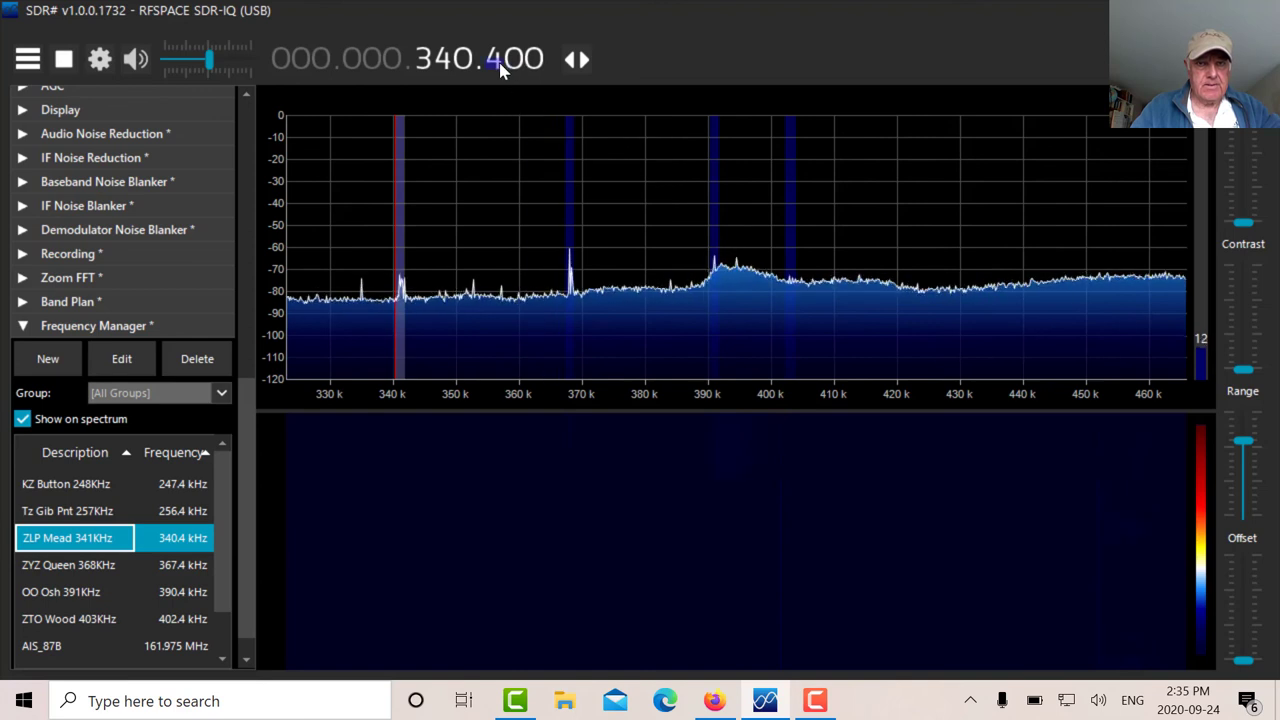
{"action": "scroll", "scroll_direction": "down", "scroll_amount": 3}
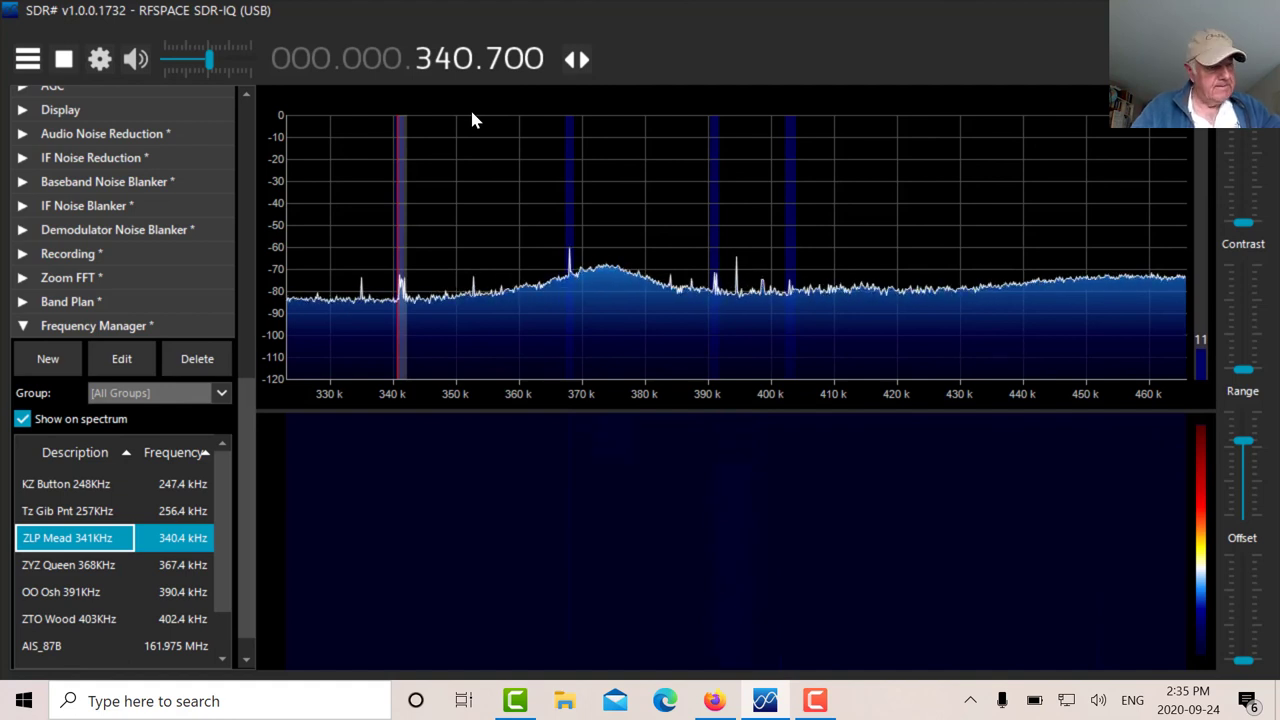
{"action": "mouse_move", "coordinate": [342, 487]}
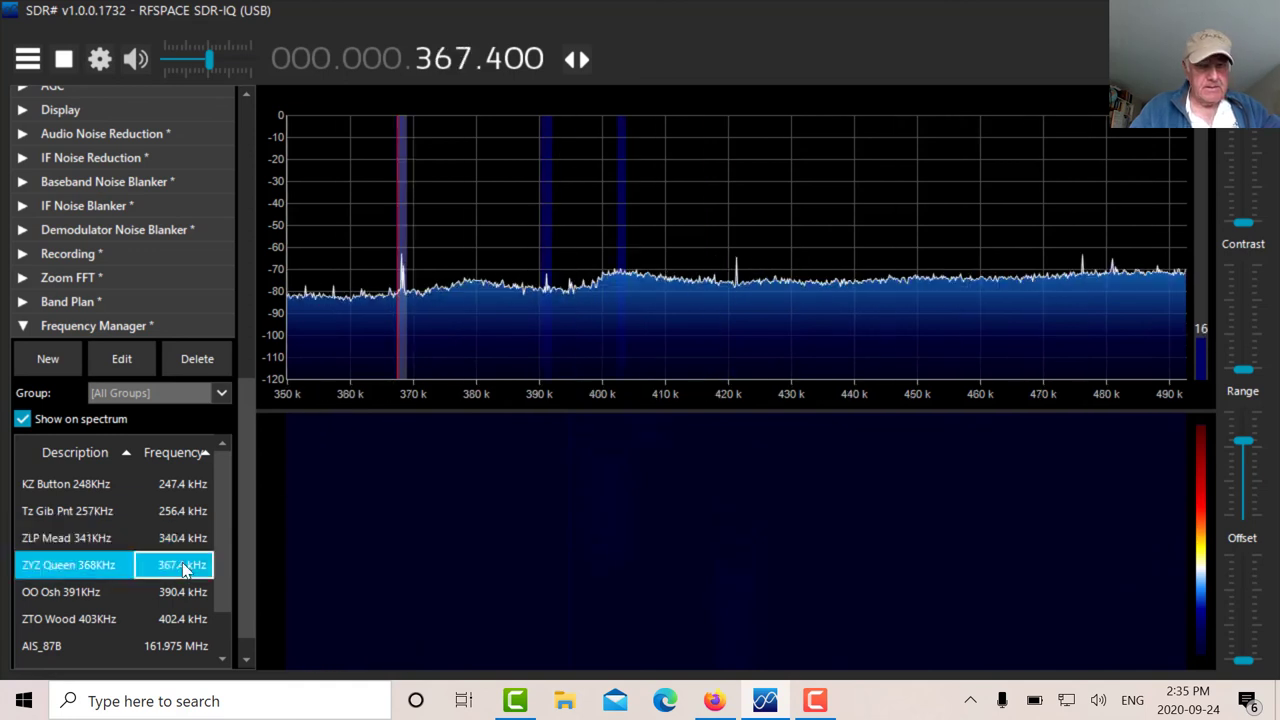
{"action": "mouse_move", "coordinate": [516, 143]}
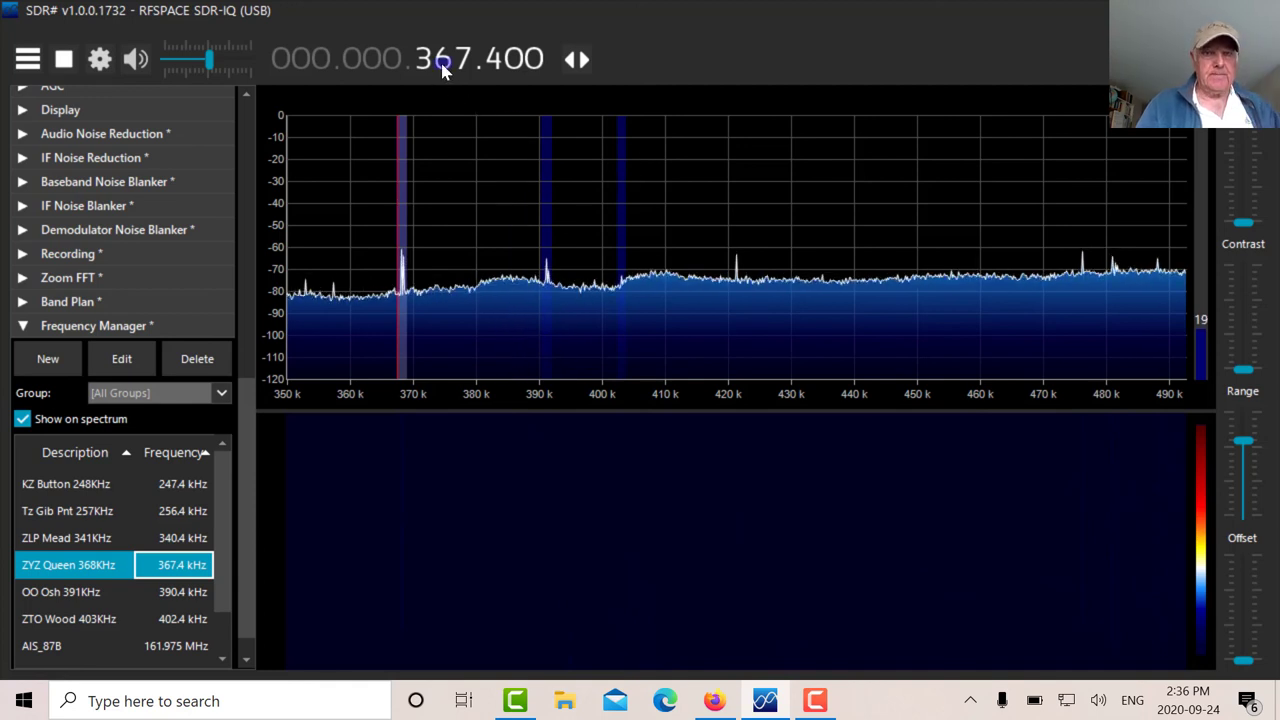
- Step through the saved OO Osh beacon at 390.4 kHz to ZTO Wood at 402.4 kHz
{"action": "left_click", "coordinate": [60, 612]}
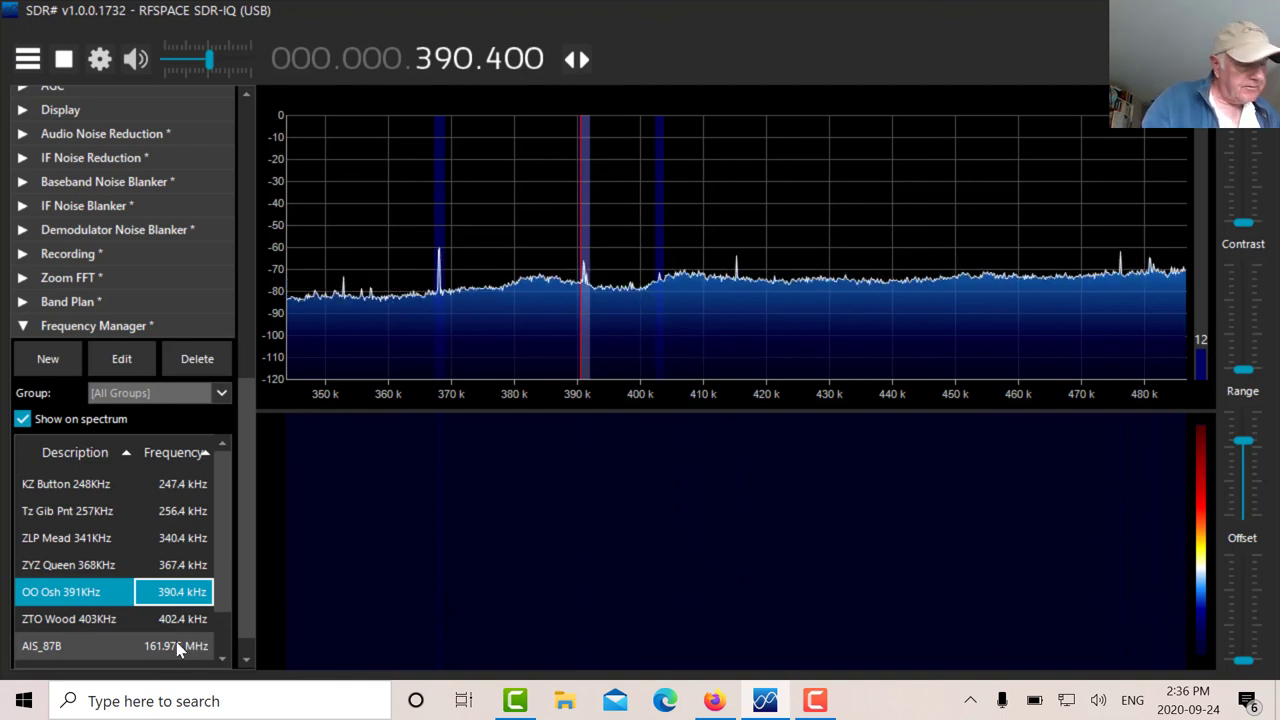
{"action": "left_click", "coordinate": [70, 619]}
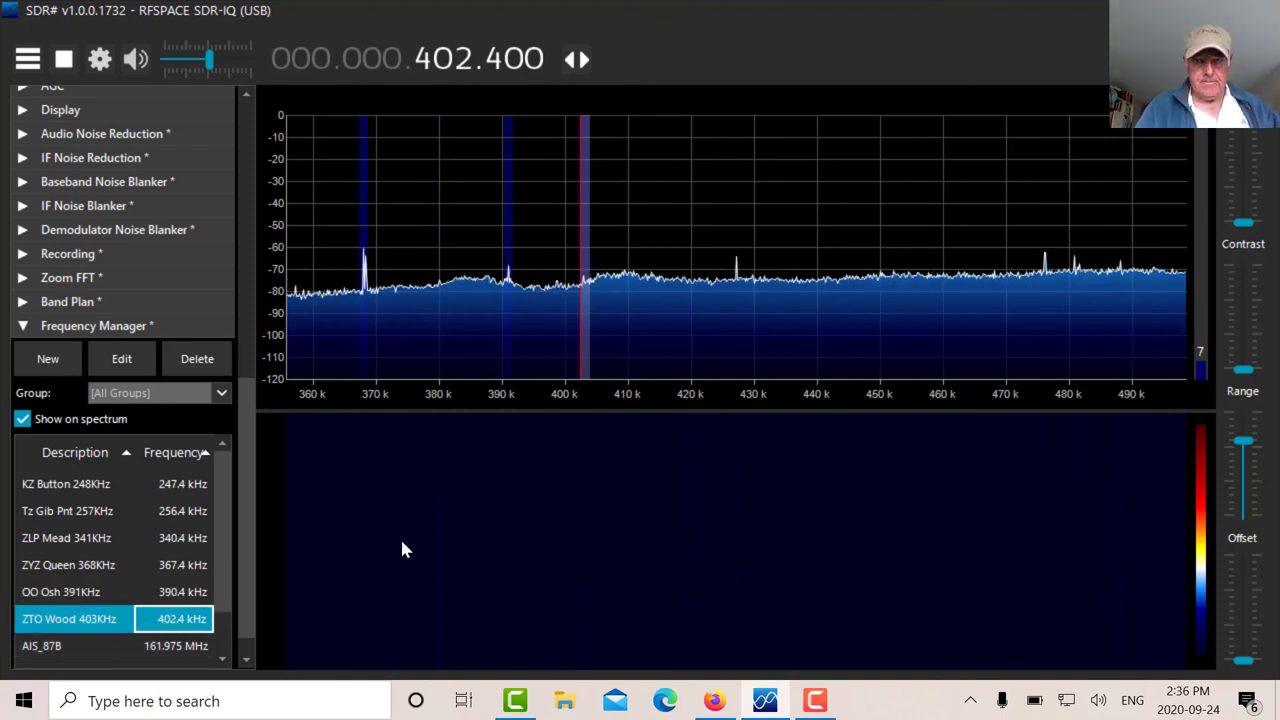
{"action": "mouse_move", "coordinate": [645, 380]}
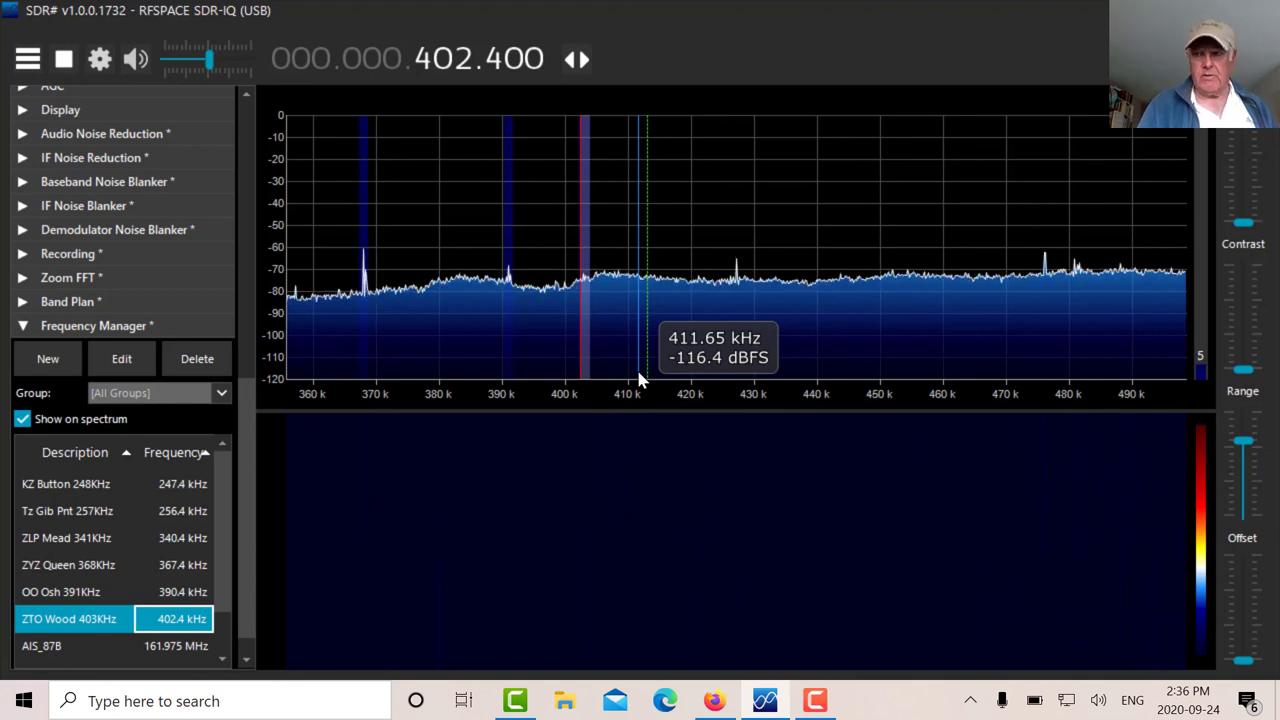
{"action": "mouse_move", "coordinate": [85, 181]}
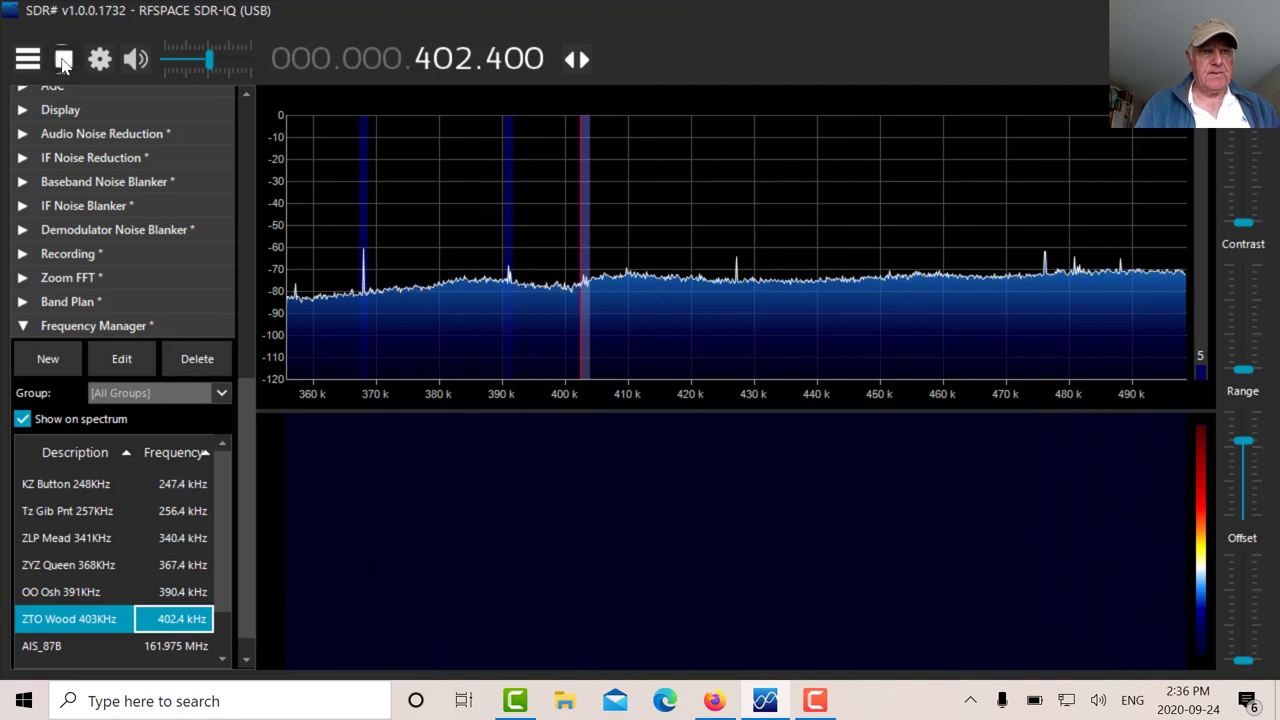
{"action": "mouse_move", "coordinate": [73, 59]}
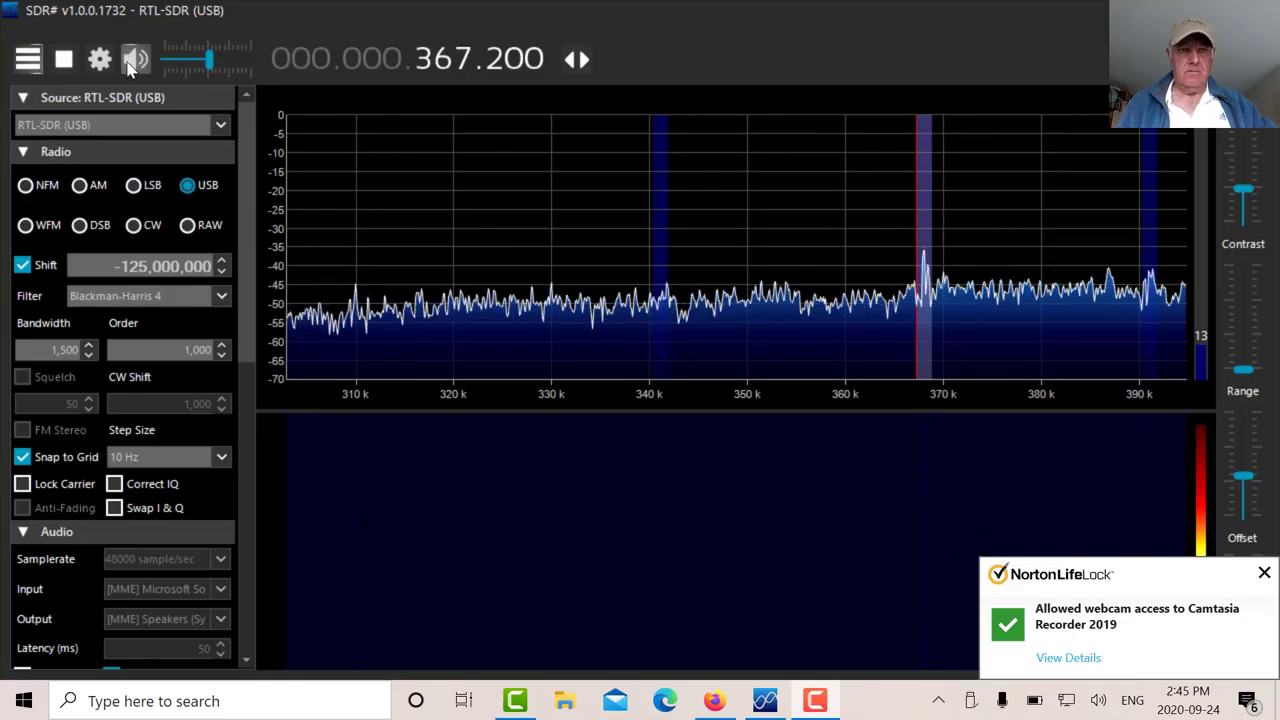
- Mute and then unmute the audio on the RTL-SDR at 367.2 kHz USB
{"action": "left_click", "coordinate": [135, 57]}
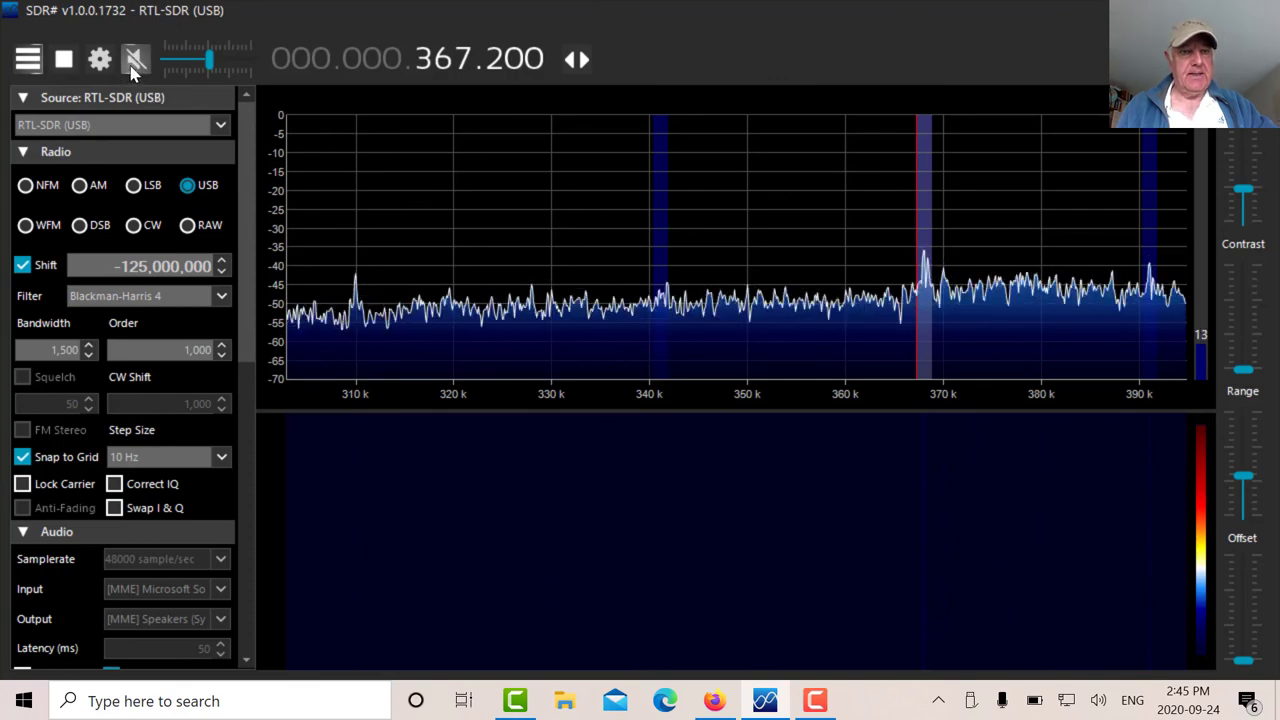
{"action": "left_click", "coordinate": [133, 58]}
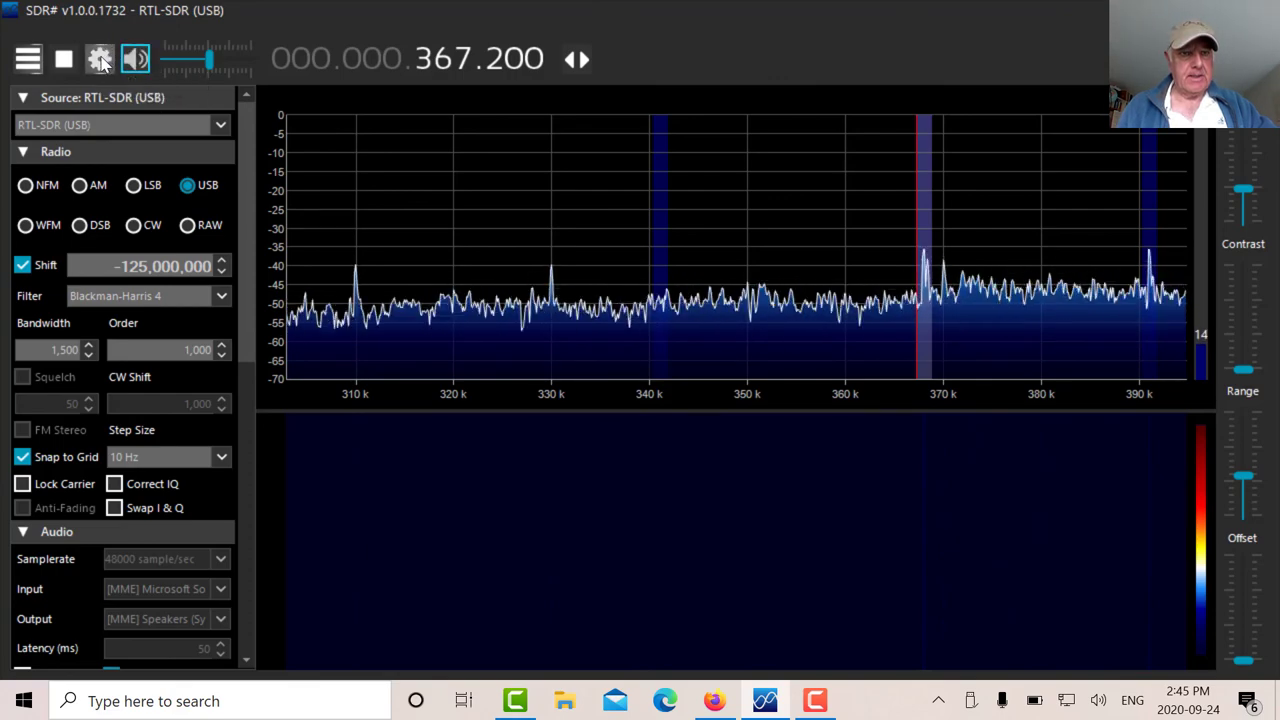
{"action": "left_click", "coordinate": [99, 57]}
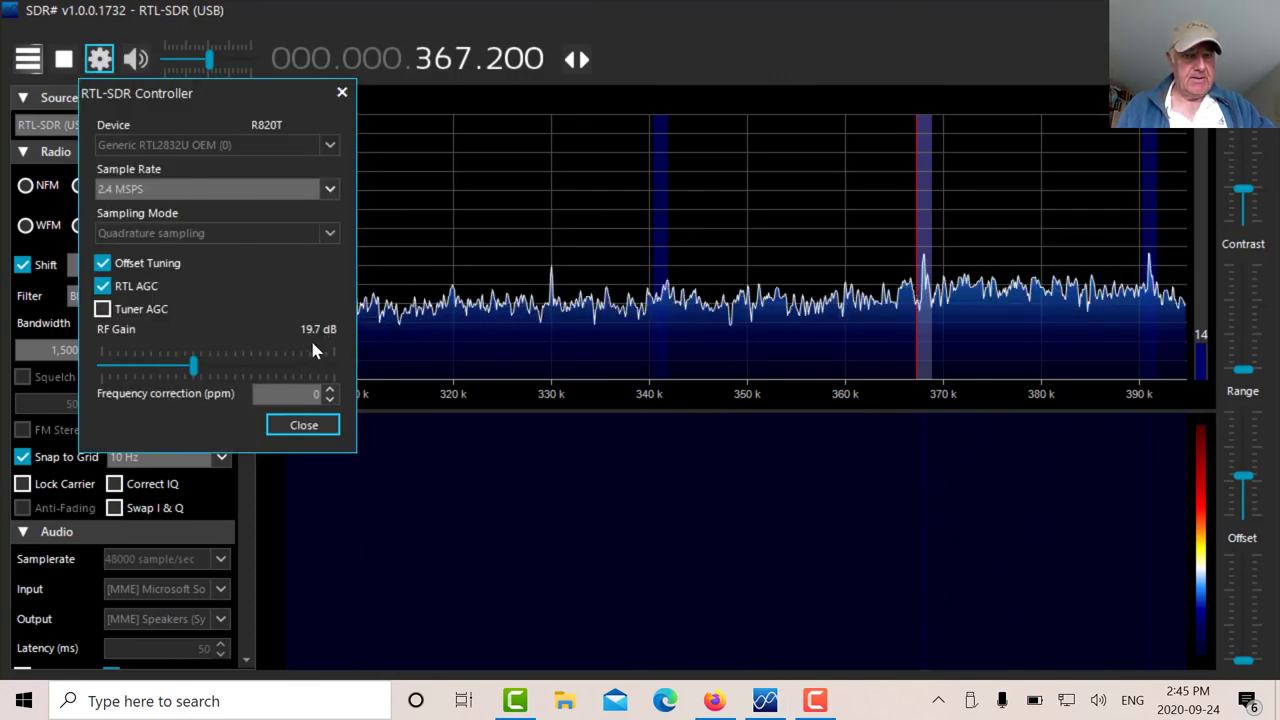
{"action": "left_click", "coordinate": [302, 424]}
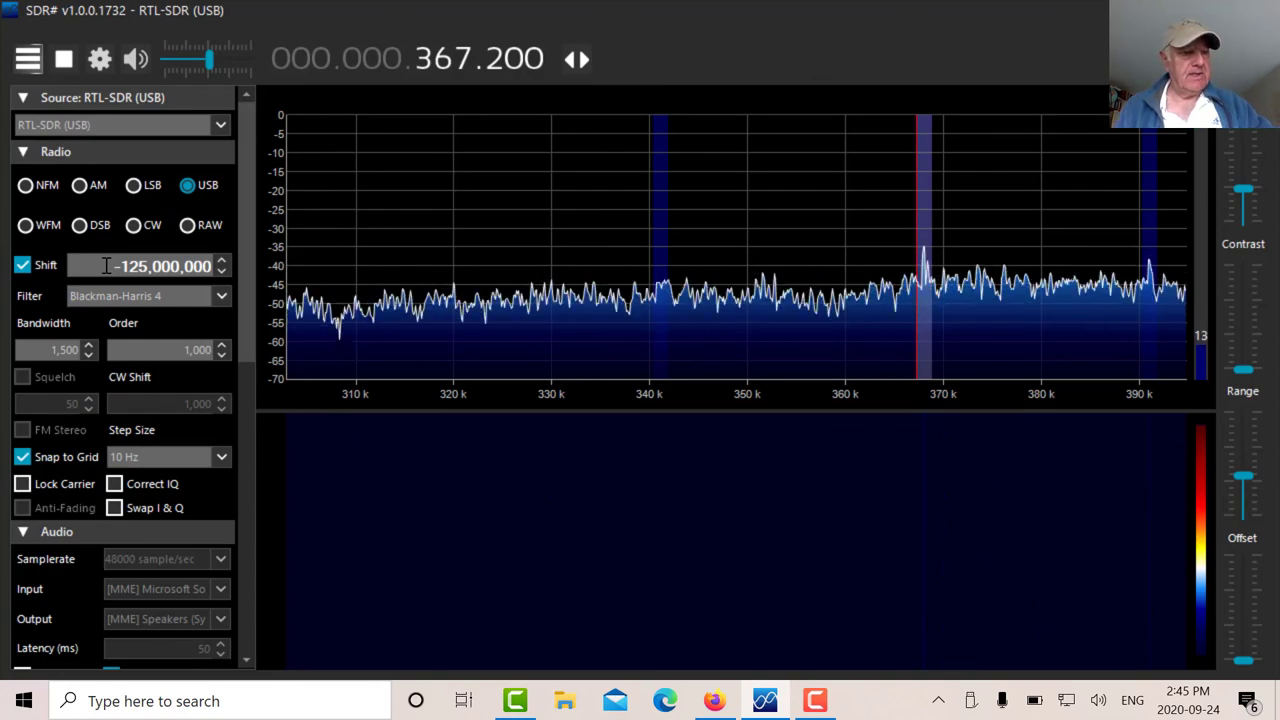
{"action": "mouse_move", "coordinate": [447, 245]}
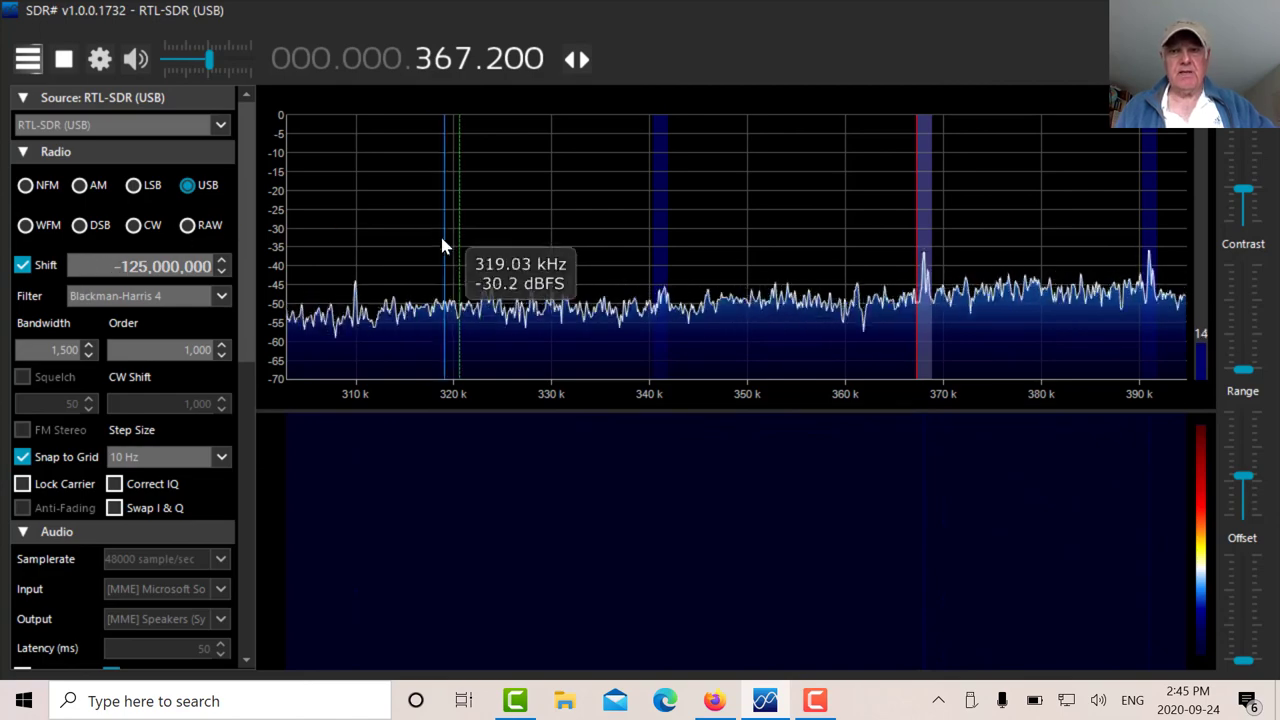
{"action": "mouse_move", "coordinate": [902, 308]}
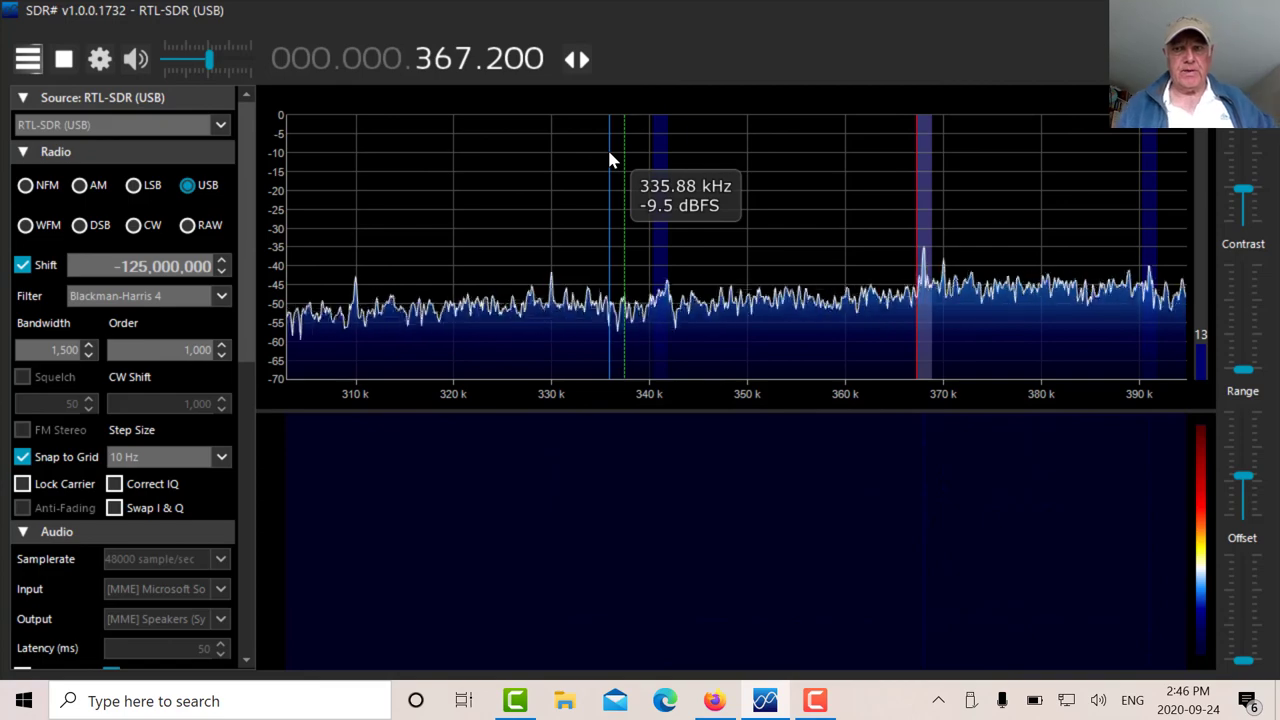
{"action": "mouse_move", "coordinate": [797, 210]}
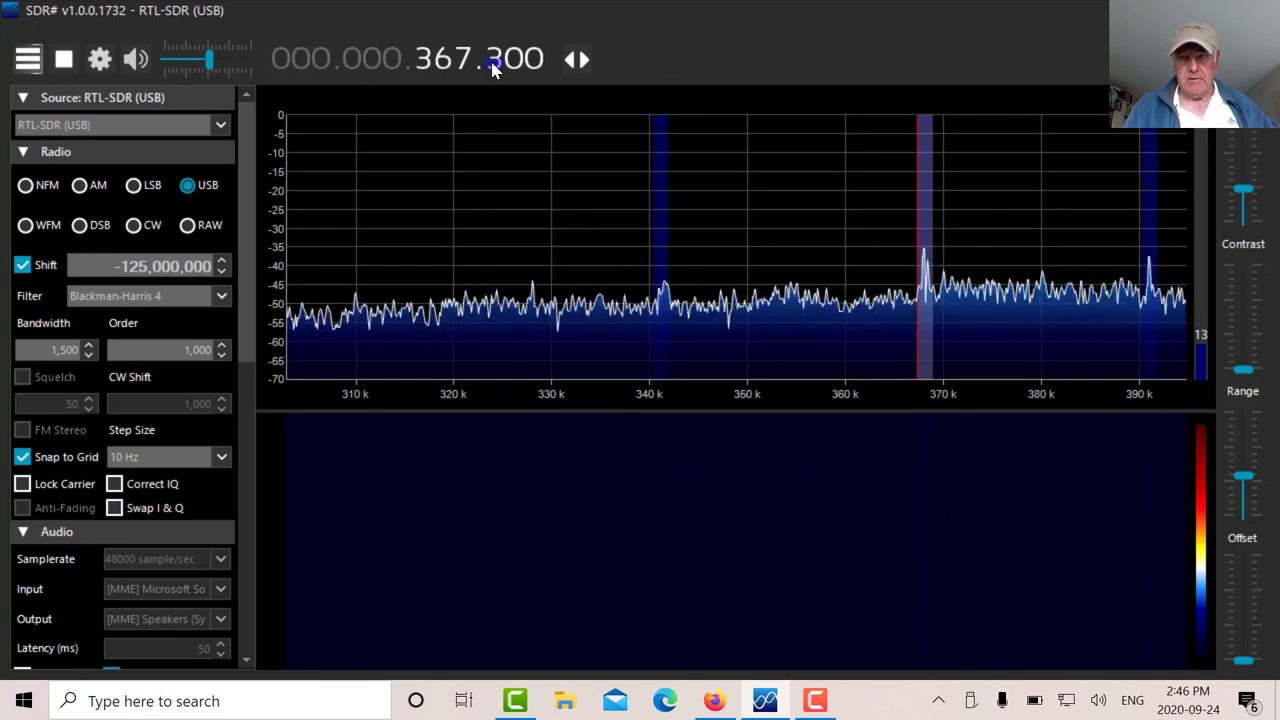
{"action": "mouse_move", "coordinate": [510, 148]}
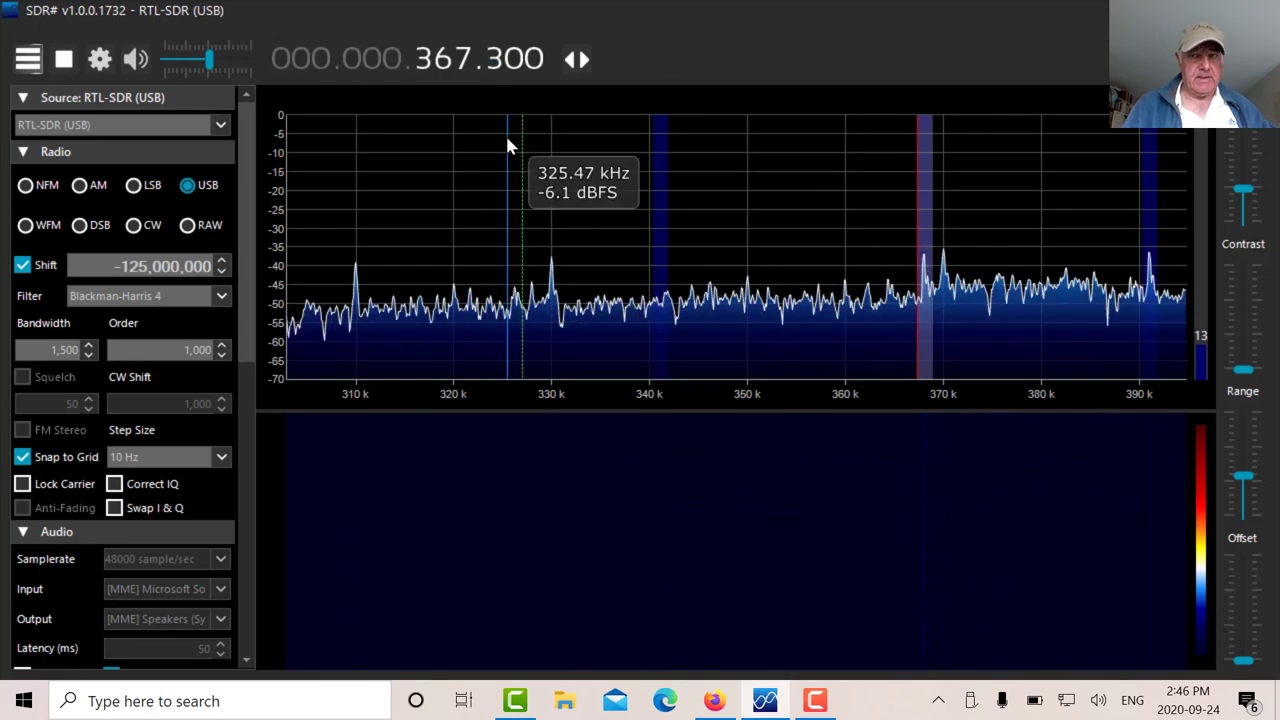